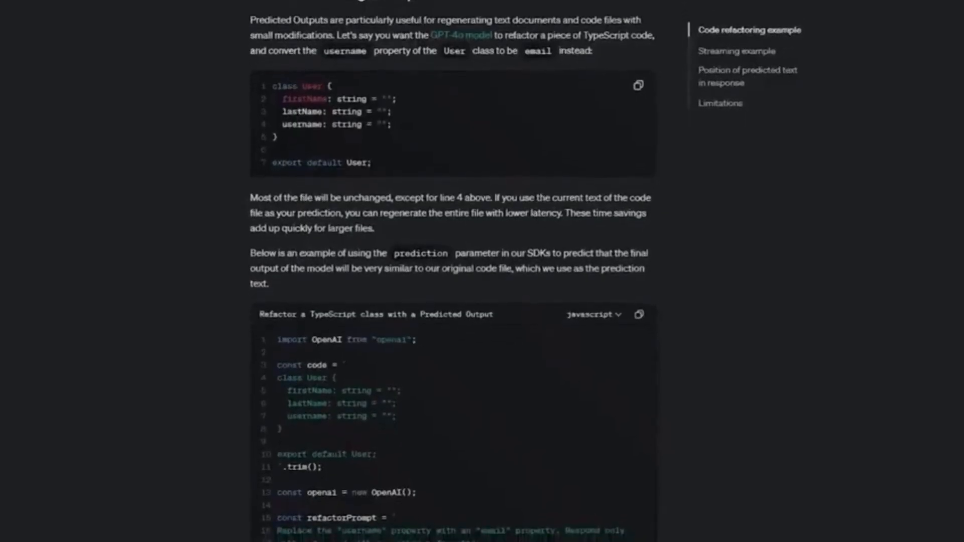
{"action": "scroll", "scroll_direction": "down", "scroll_amount": 3}
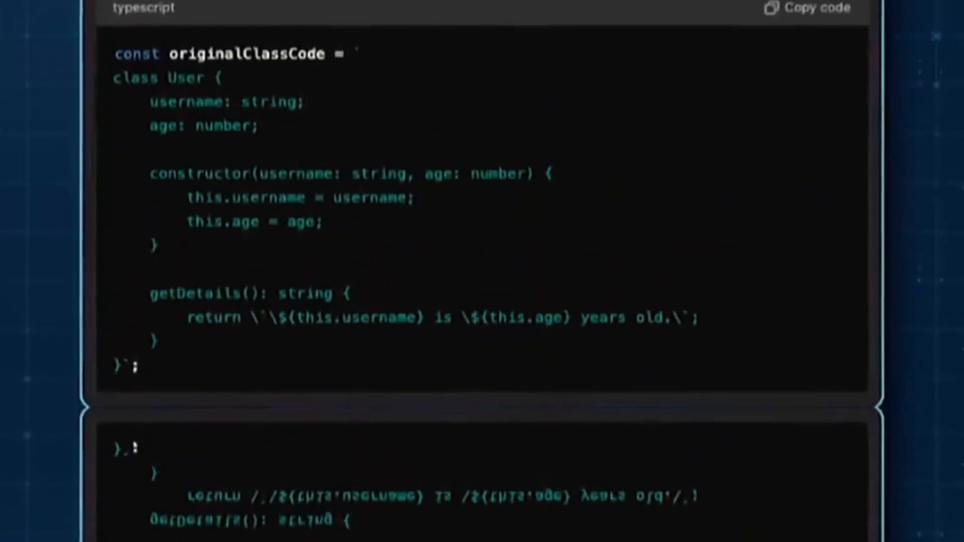
{"action": "scroll", "scroll_direction": "down", "scroll_amount": 3}
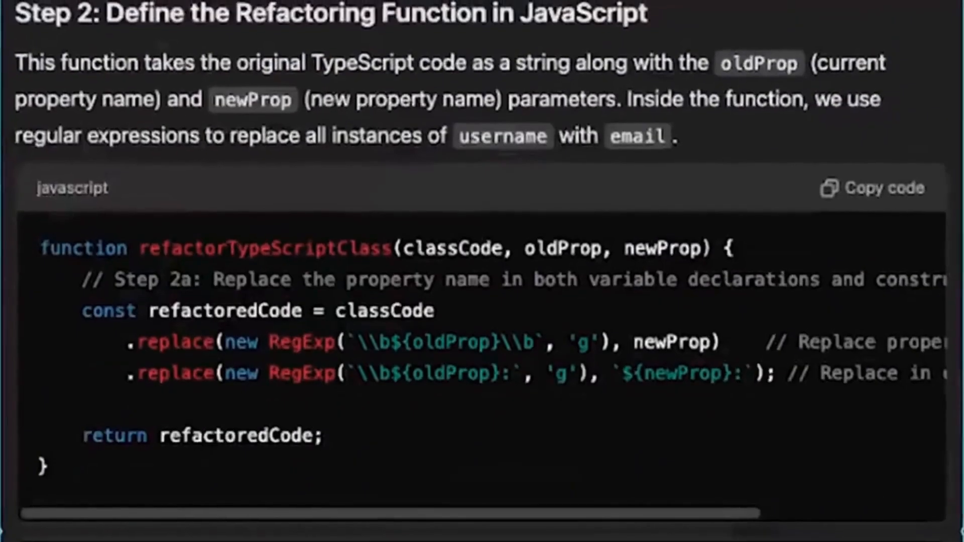